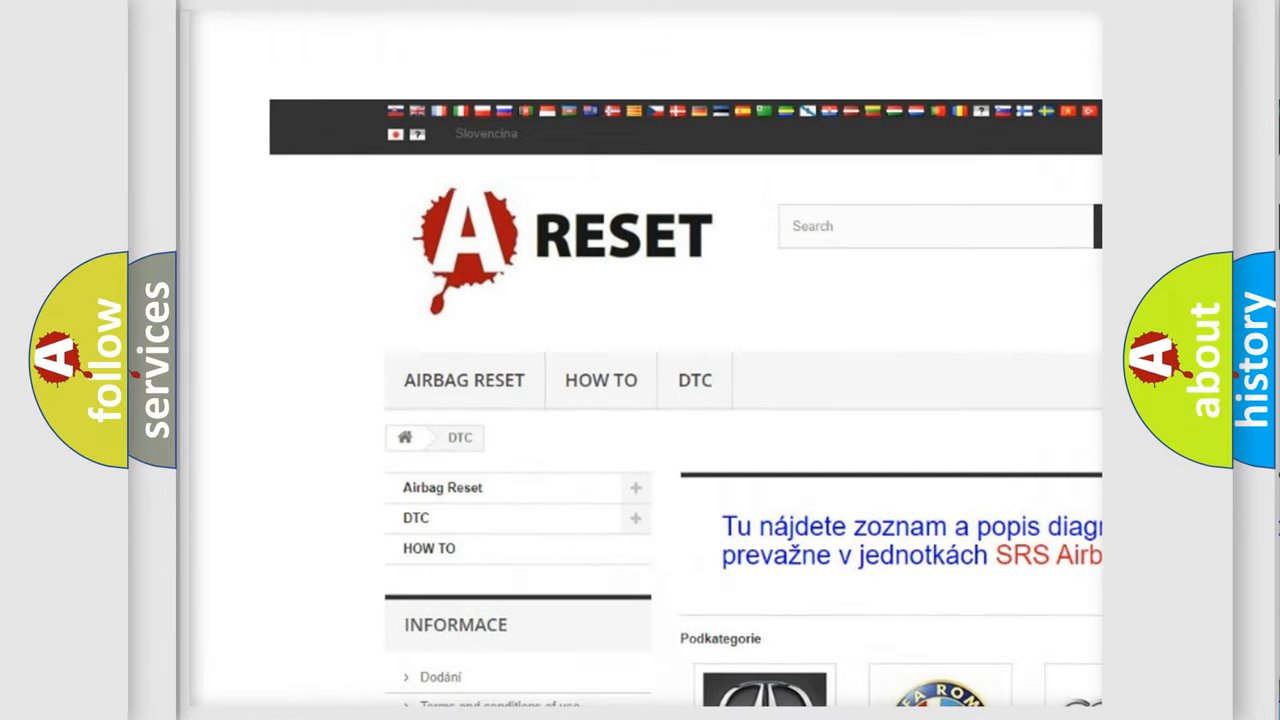
{"action": "scroll", "scroll_direction": "down", "scroll_amount": 3}
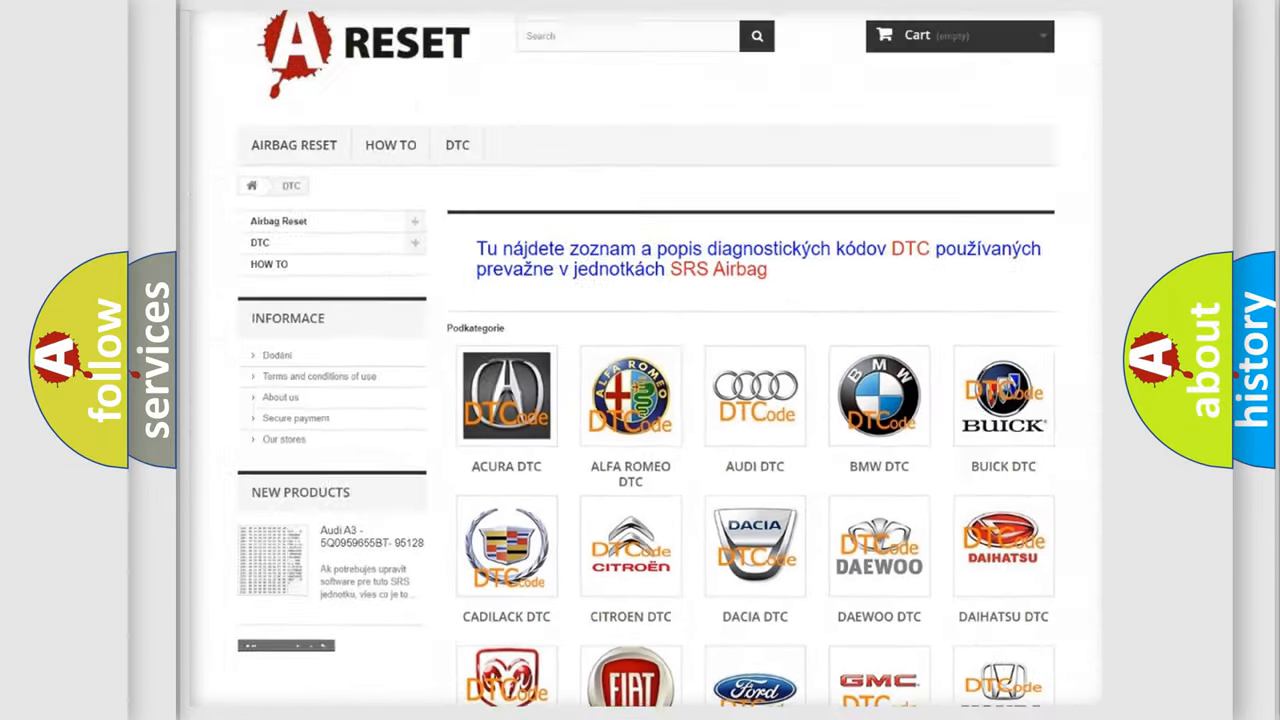
{"action": "scroll", "scroll_direction": "down", "scroll_amount": 3}
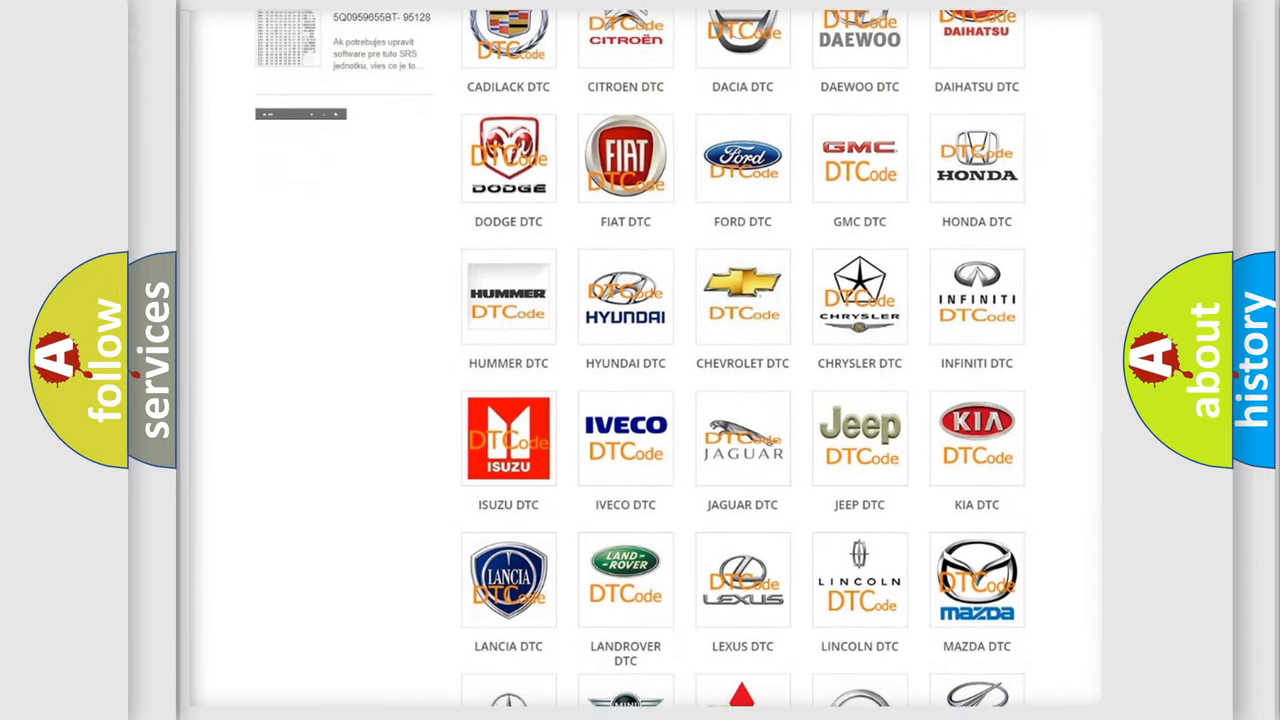
{"action": "scroll", "scroll_direction": "down", "scroll_amount": 3}
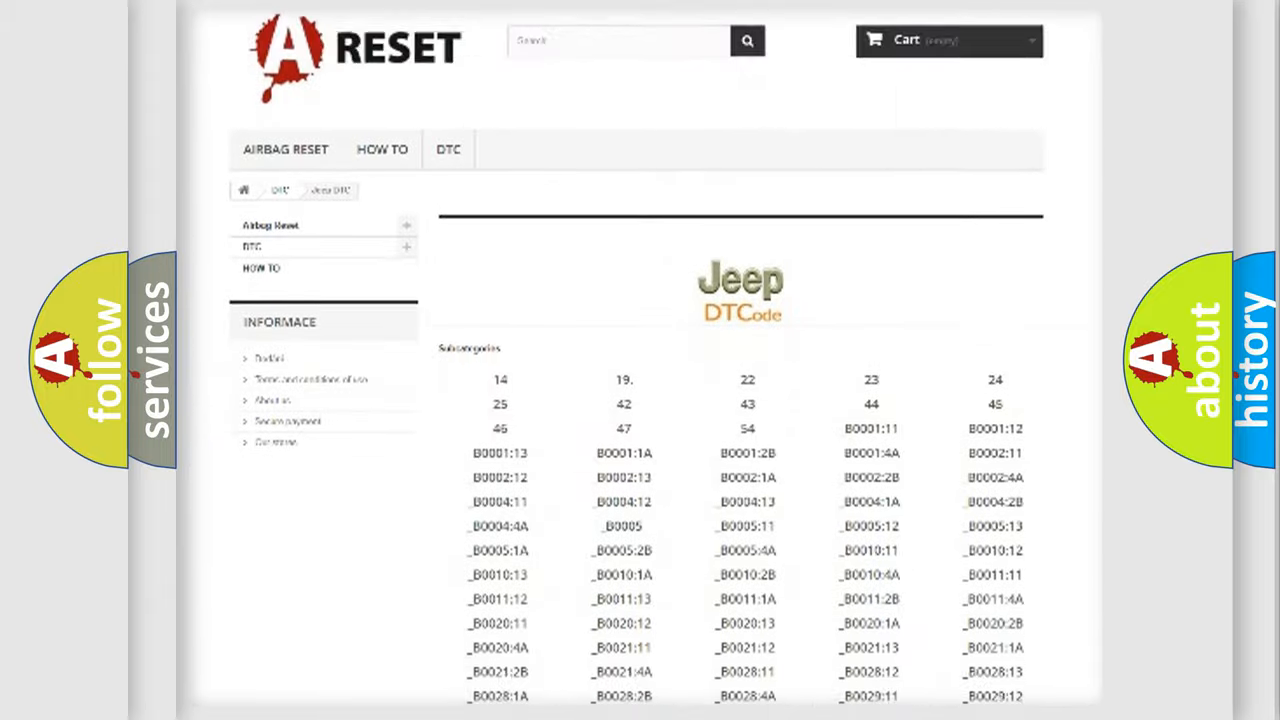
{"action": "scroll", "scroll_direction": "down", "scroll_amount": 3}
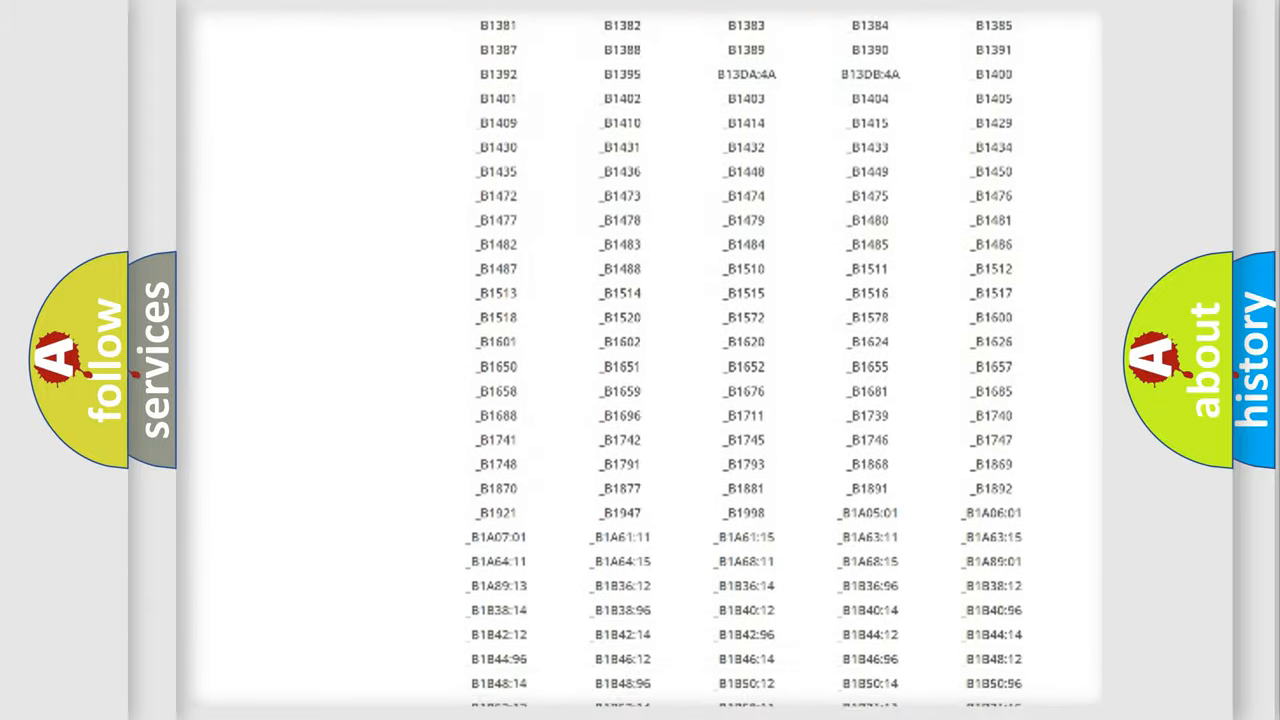